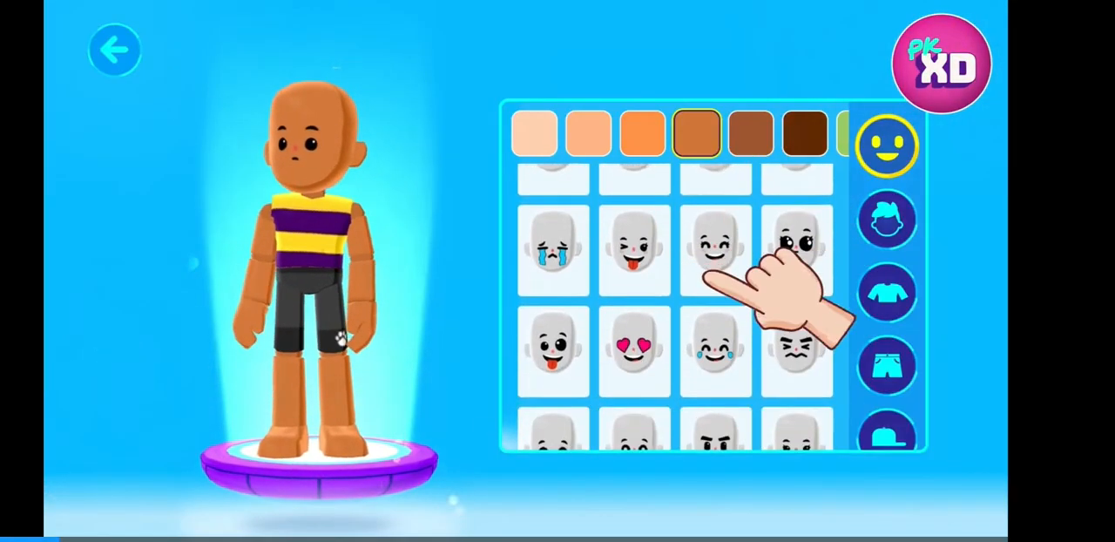
Step: Watch the PK XD avatar ad to its 'Download For Free' end card and close it
left_click(887, 219)
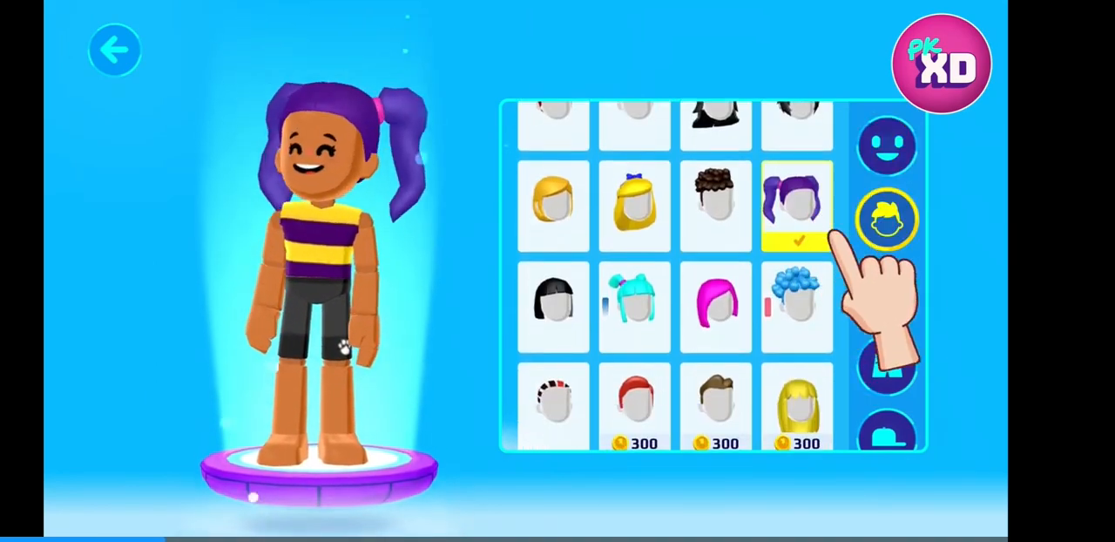
left_click(886, 366)
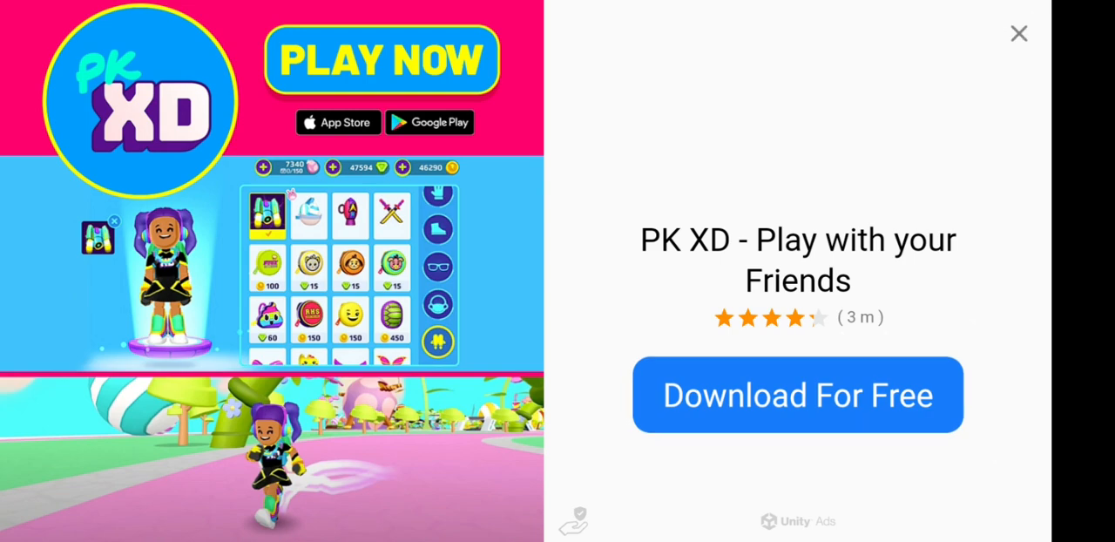
left_click(1019, 33)
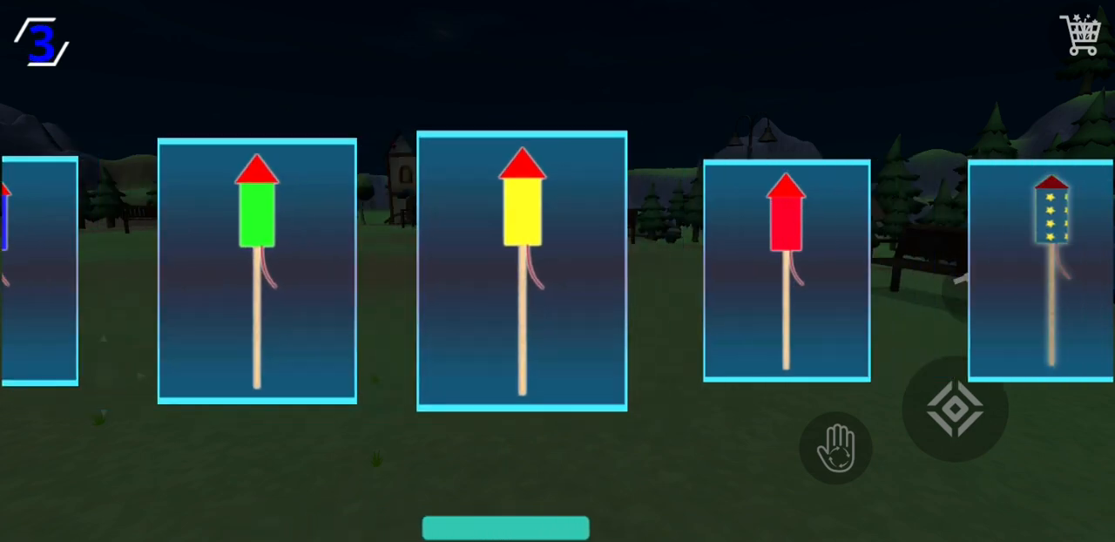
Step: Swipe left through the rocket cards in the fireworks carousel
scroll("left", 3)
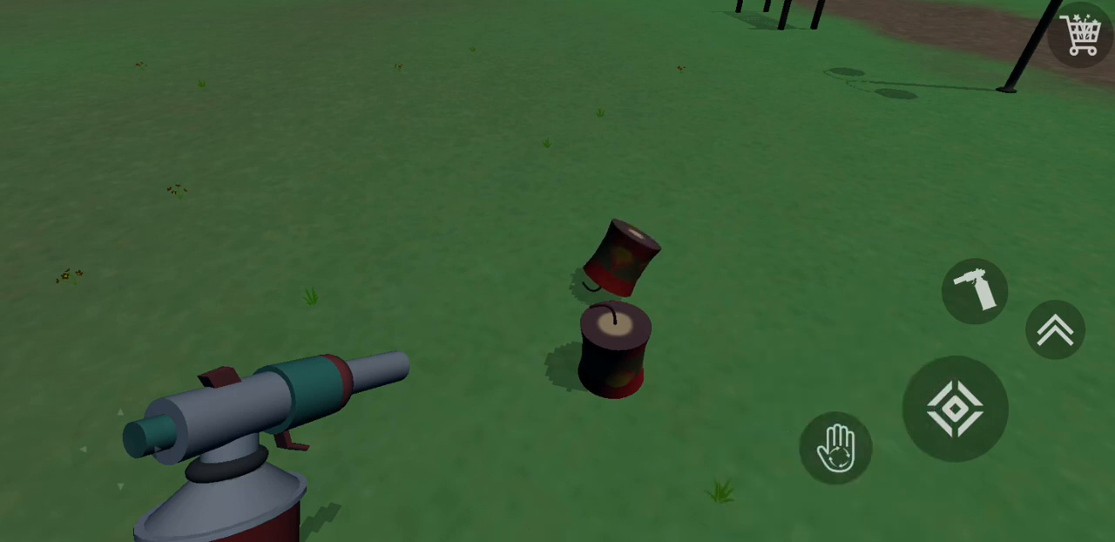
Step: Press the blowtorch button to ignite the firecracker on the grass
left_click(957, 410)
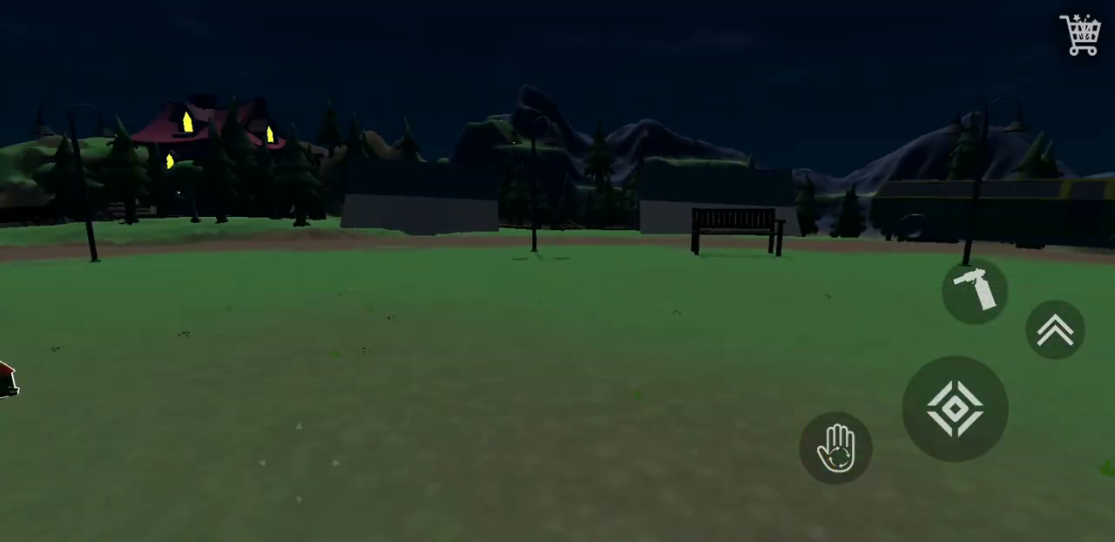
Step: Tap the hand button to show the firework selection cards
left_click(838, 448)
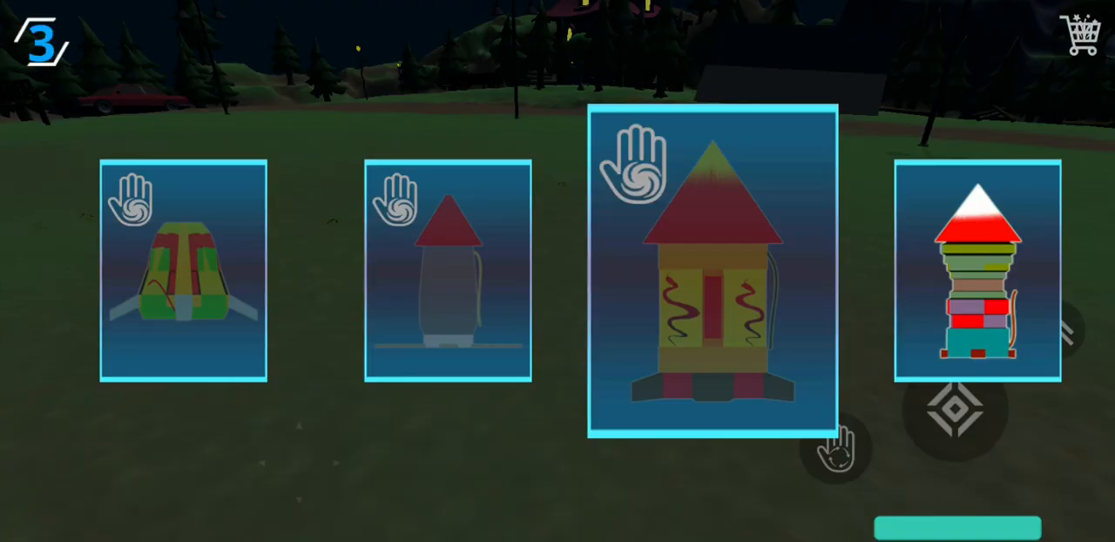